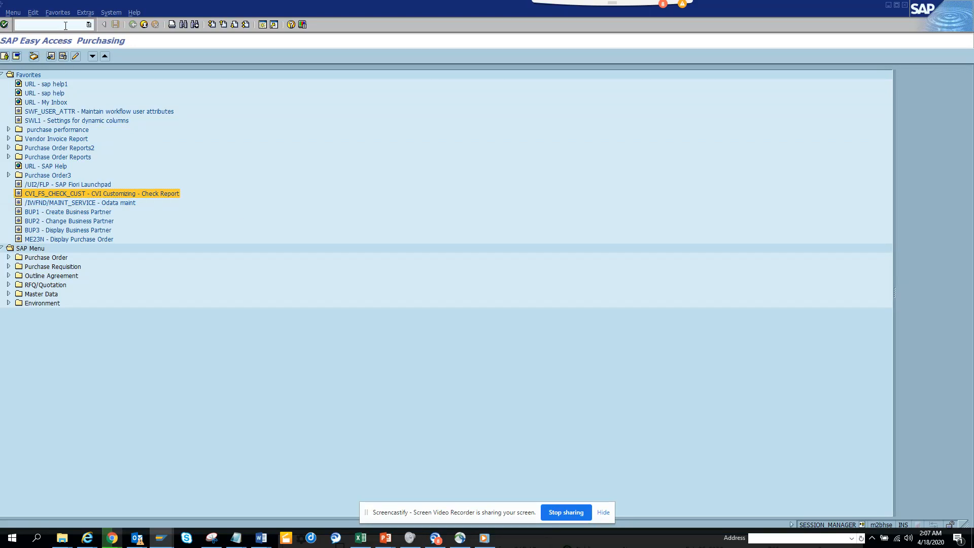
# Step: Enter transaction STVARVC in the command field to reach the TVARVC variables table
pyautogui.write('STM')
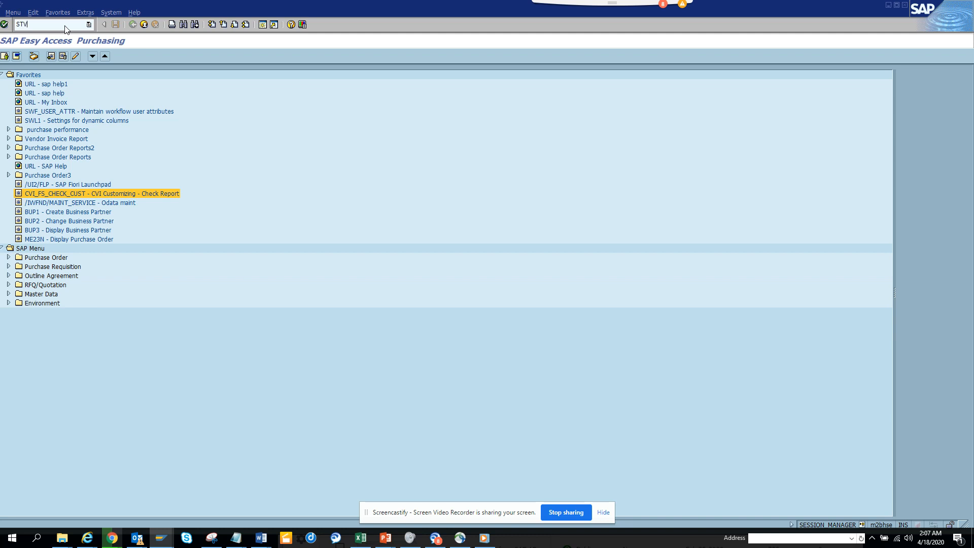
pyautogui.write('ARVC')
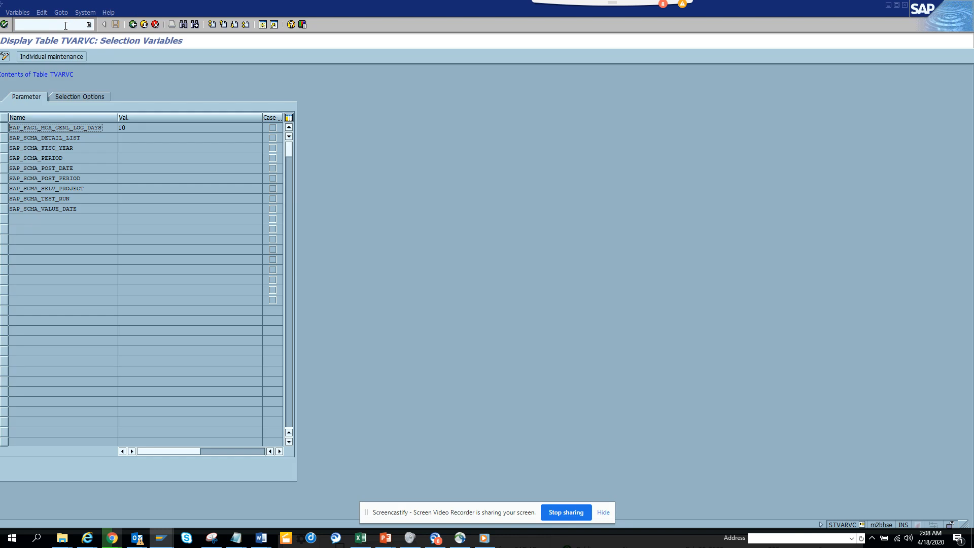
pyautogui.moveTo(5, 60)
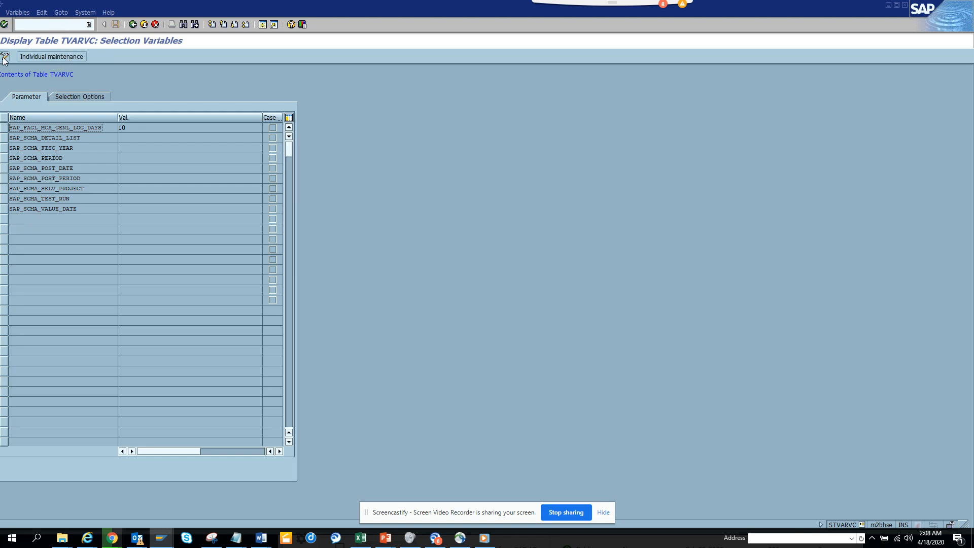
# Step: In change mode, create a new select-option variable named PLANT
pyautogui.click(4, 55)
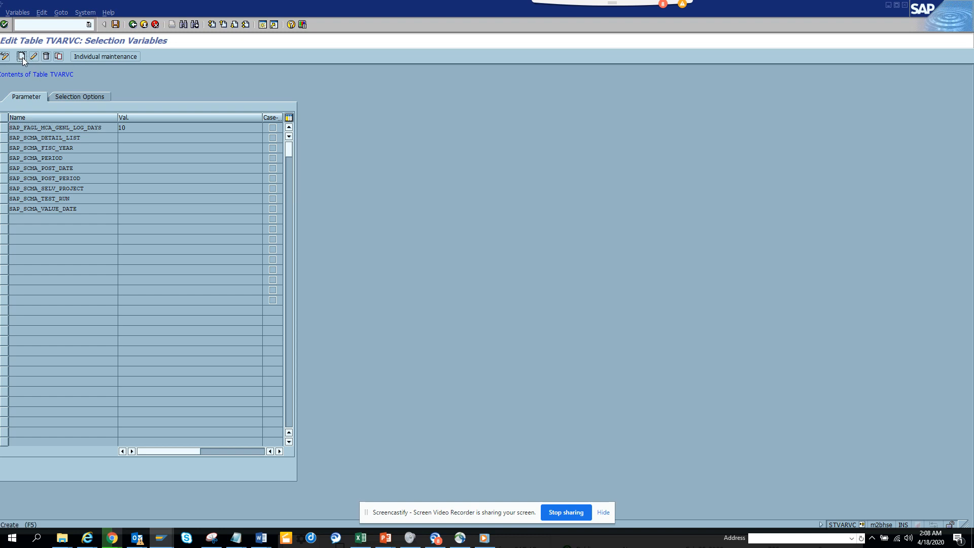
pyautogui.click(22, 55)
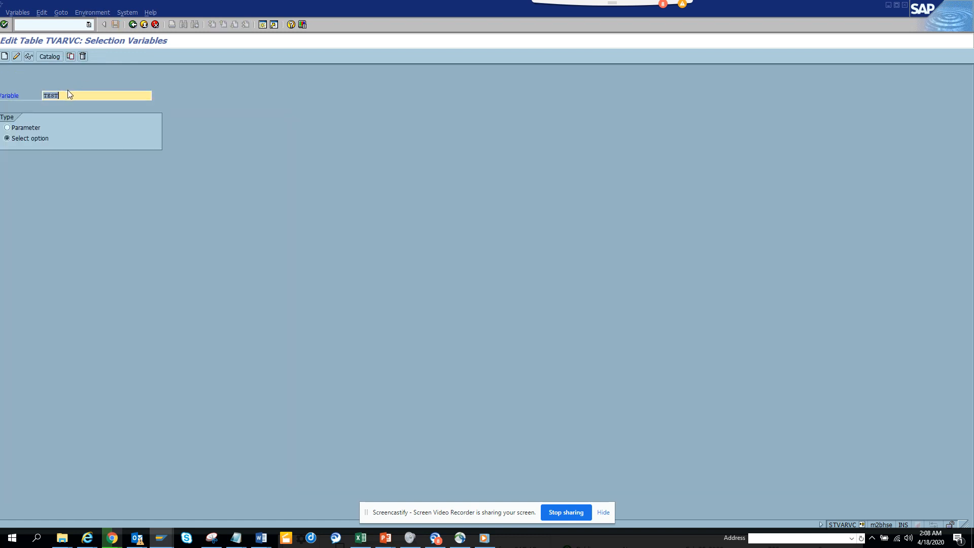
pyautogui.write('PE')
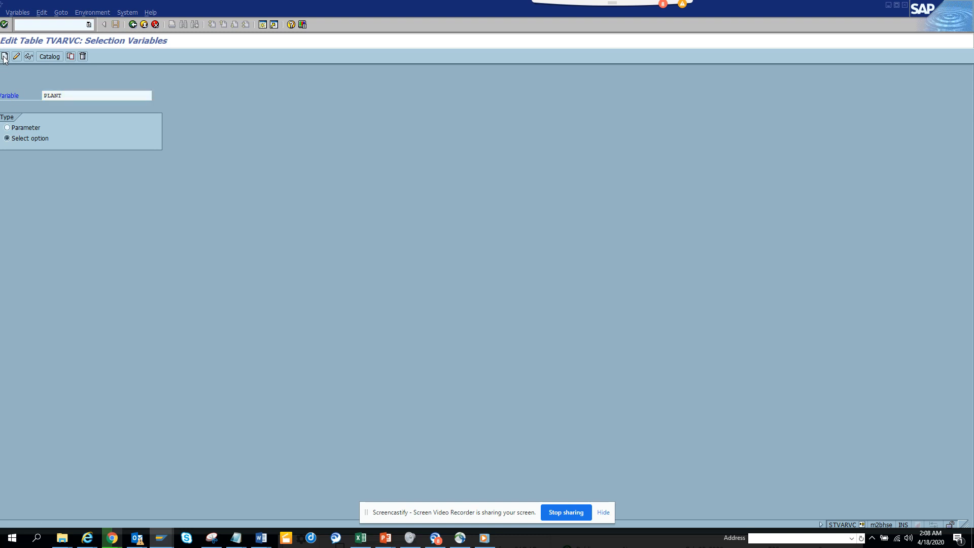
# Step: Bring up PLANT's value settings with the multiple-selection entry for its criteria
pyautogui.click(5, 56)
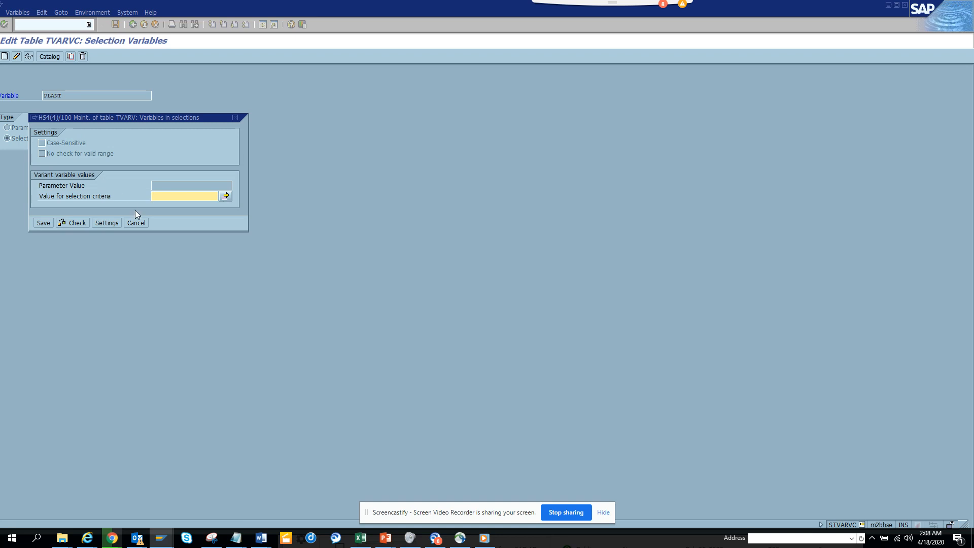
pyautogui.moveTo(225, 195)
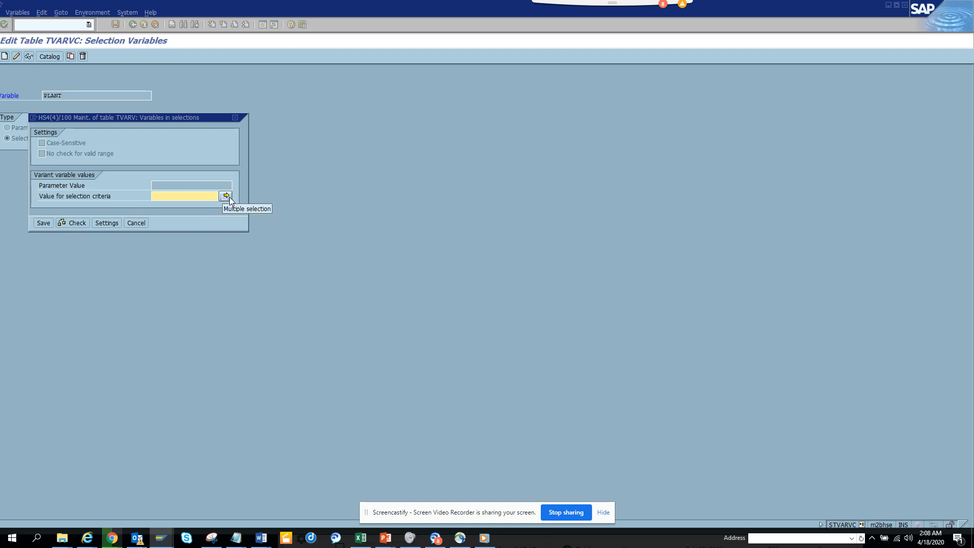
pyautogui.click(225, 195)
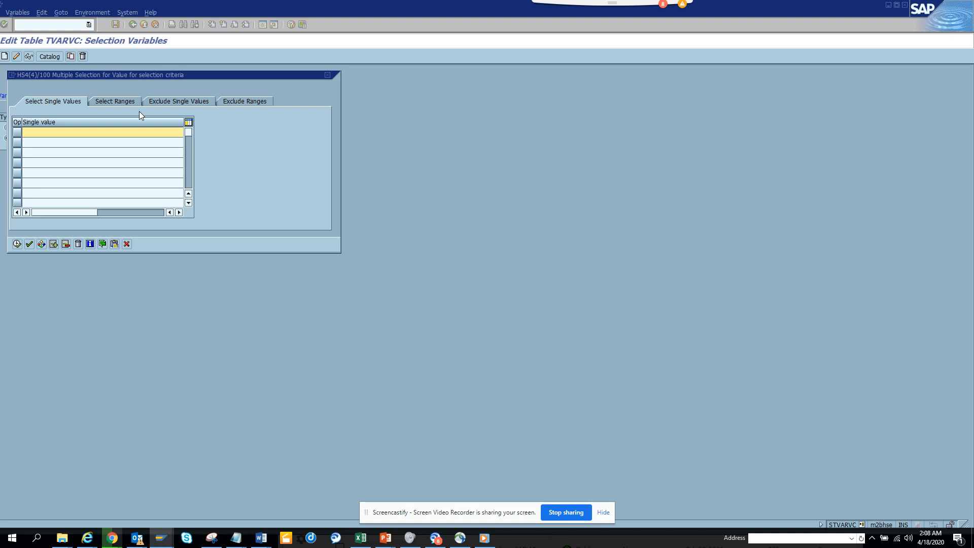
# Step: Give PLANT a value range from 0001 to 0005 and accept it into the variable
pyautogui.click(114, 100)
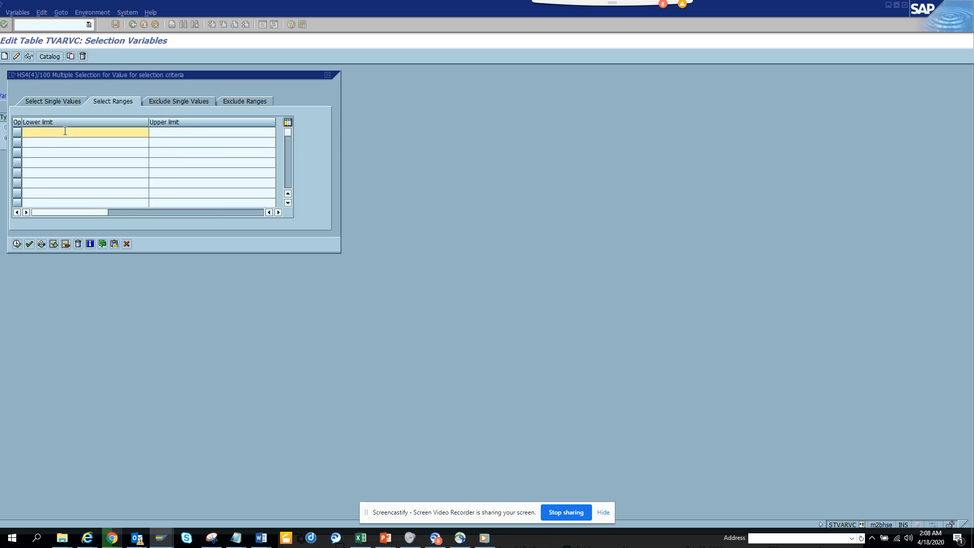
pyautogui.write('0001')
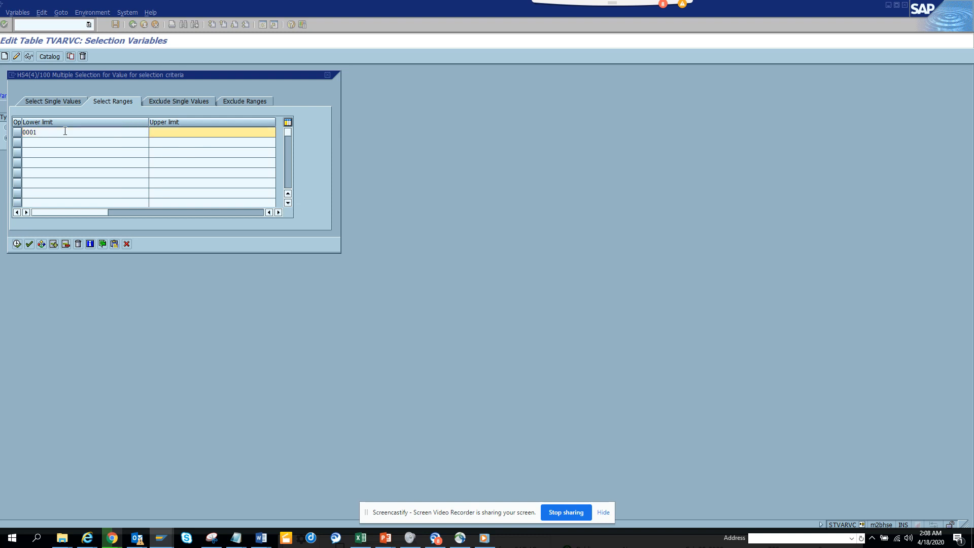
pyautogui.write('0')
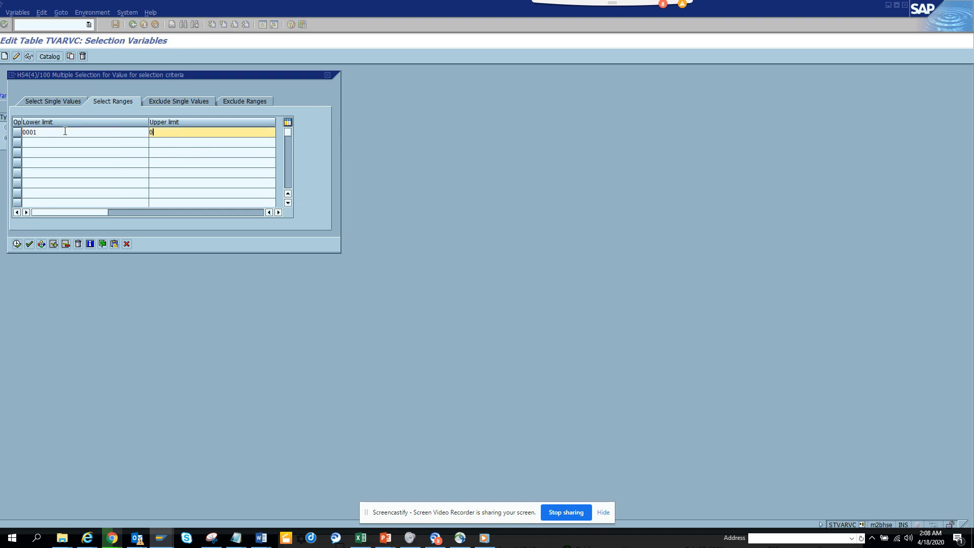
pyautogui.write('005')
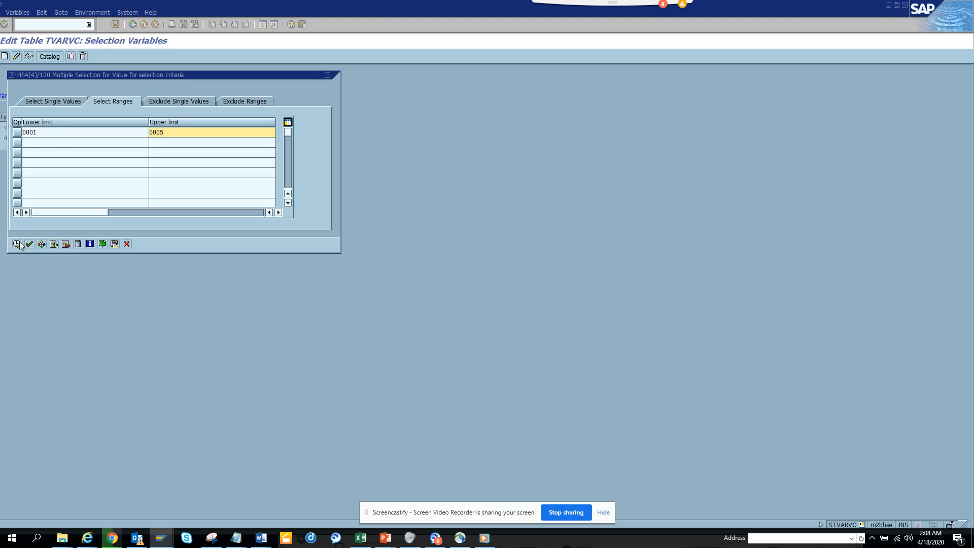
pyautogui.click(17, 244)
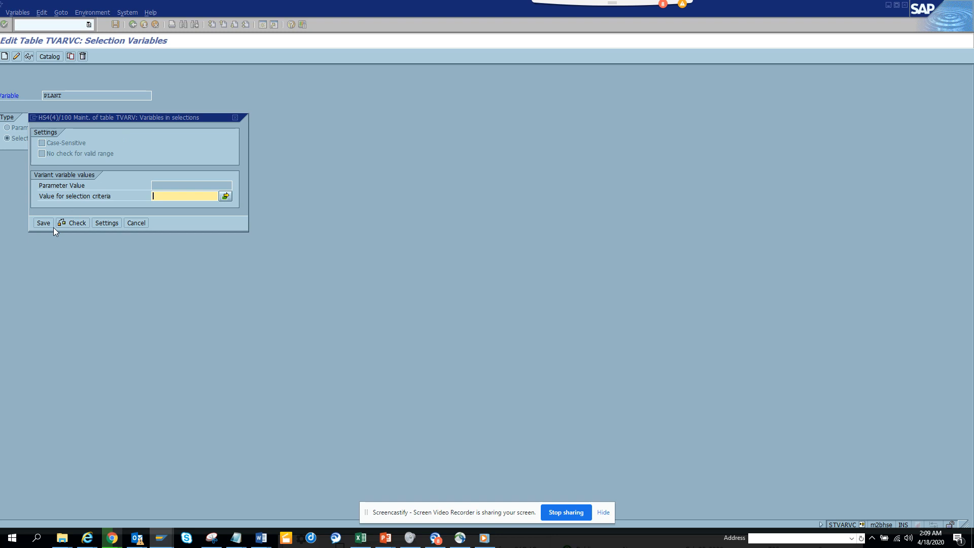
# Step: Save the PLANT variable and return to the TVARVC variables list
pyautogui.click(42, 222)
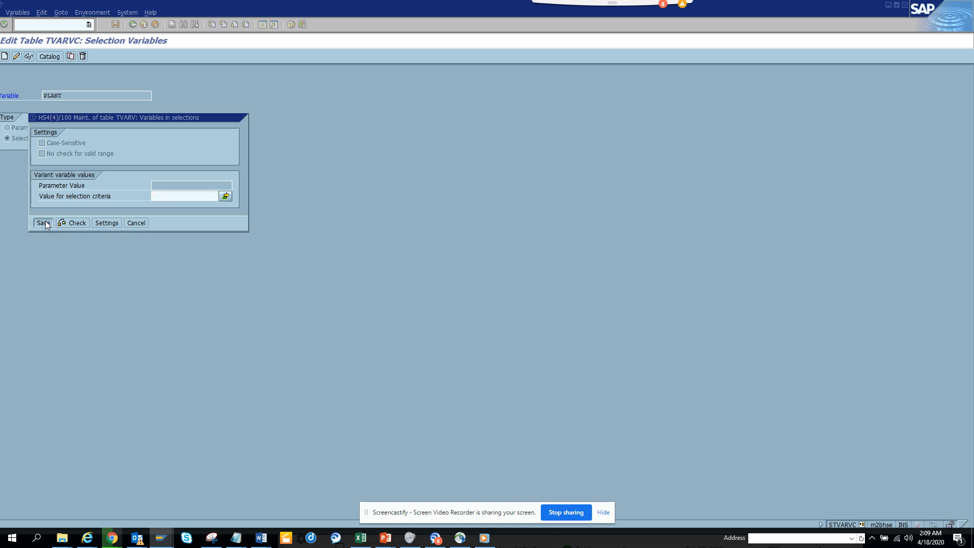
pyautogui.click(41, 223)
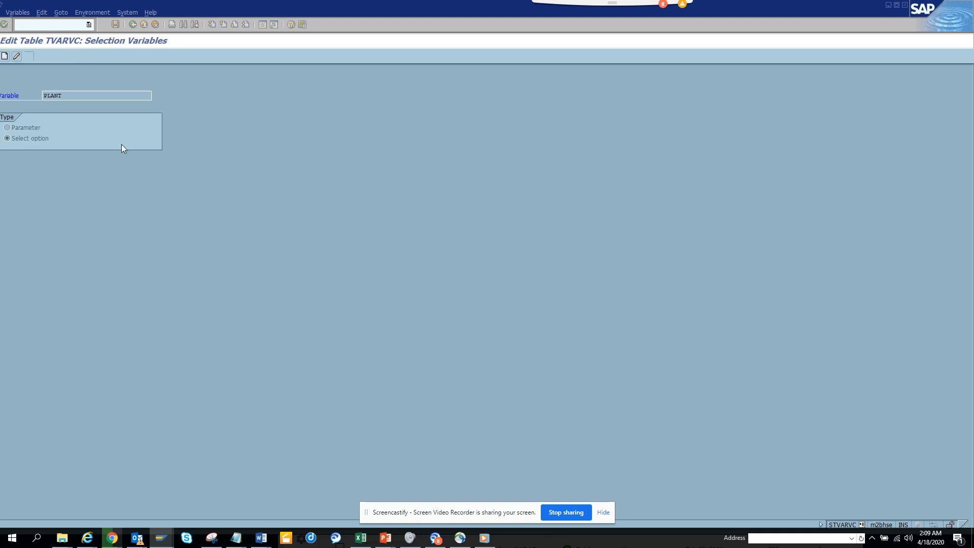
pyautogui.click(115, 25)
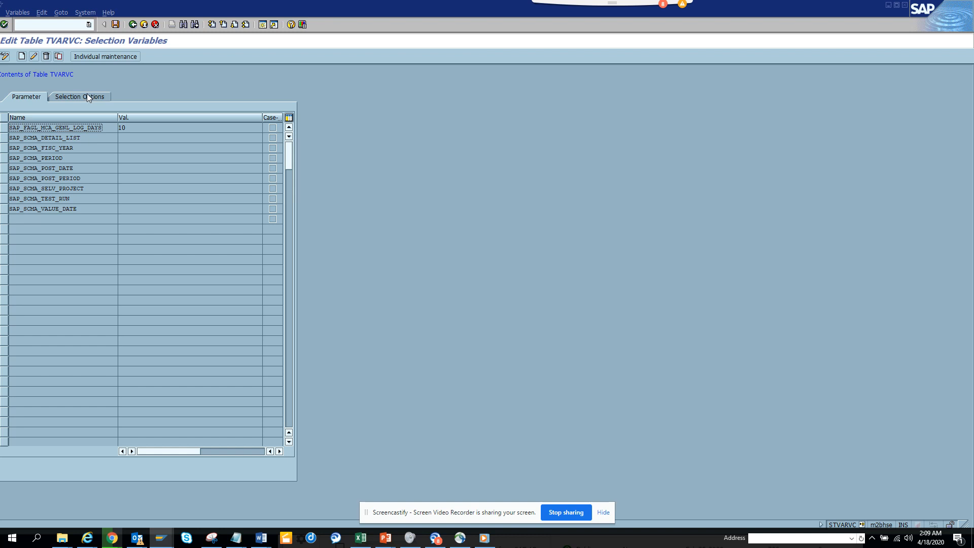
pyautogui.moveTo(87, 100)
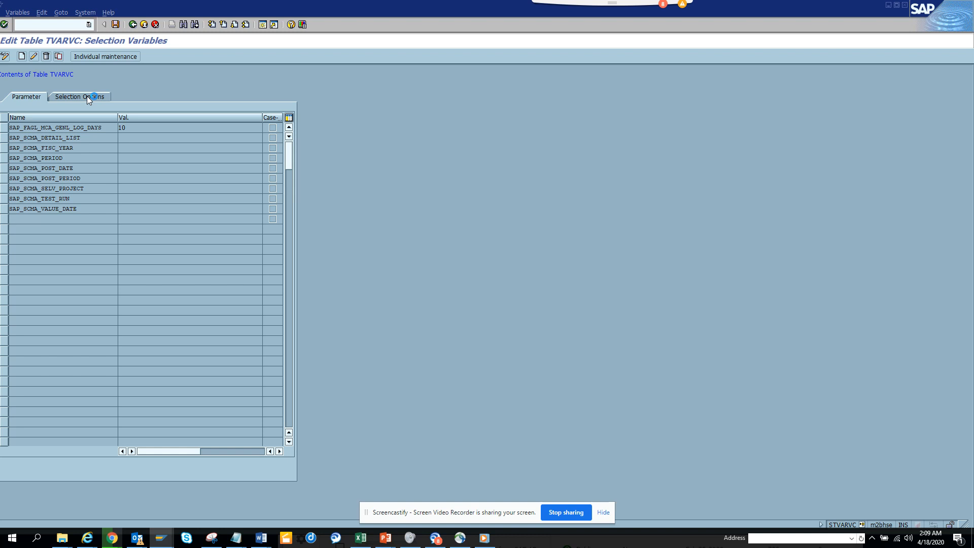
# Step: Show the selection options list with PLANT's 0001–0005 range beside TEST
pyautogui.click(77, 96)
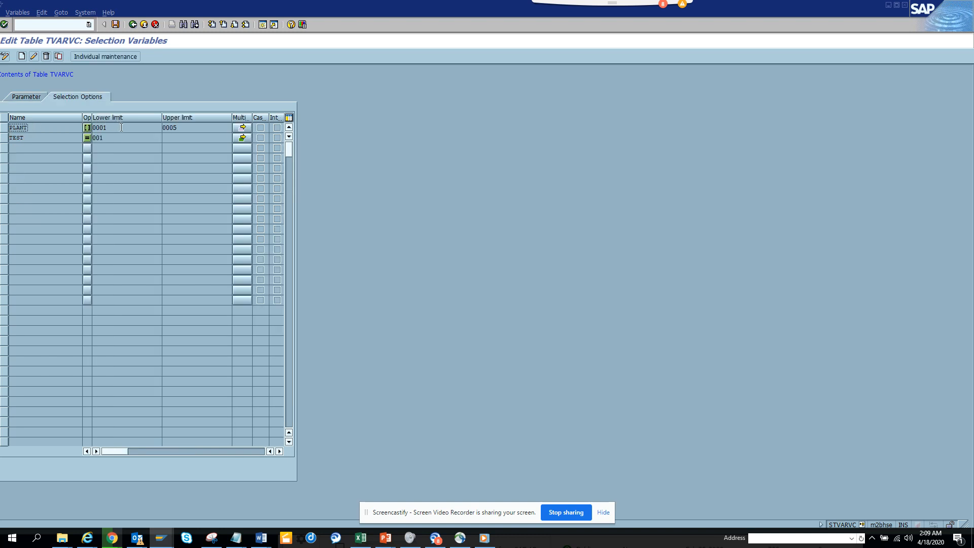
pyautogui.moveTo(195, 131)
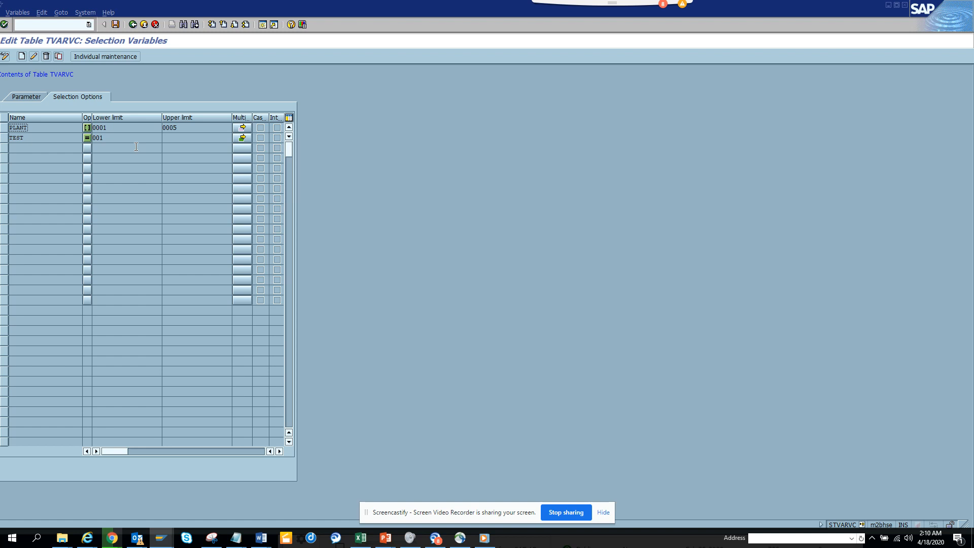
pyautogui.moveTo(504, 467)
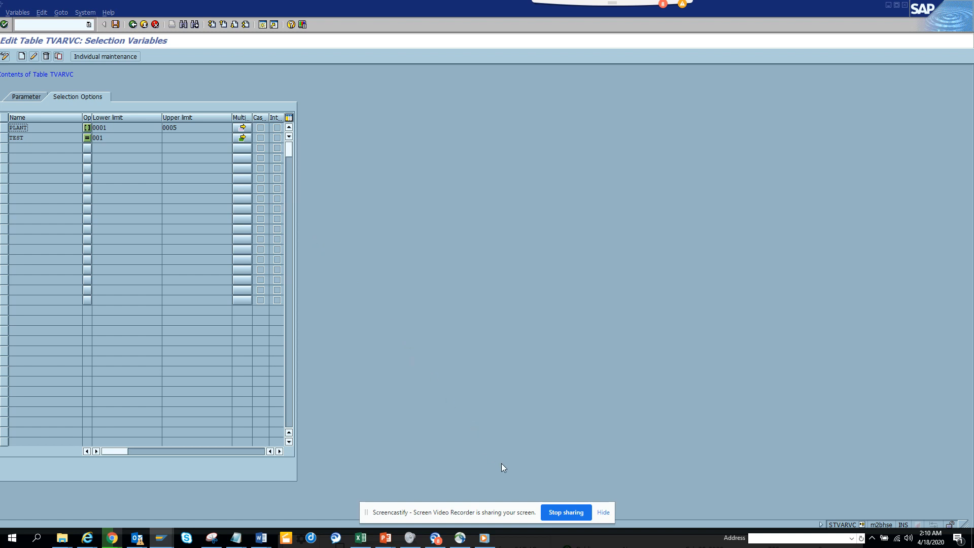
pyautogui.moveTo(566, 512)
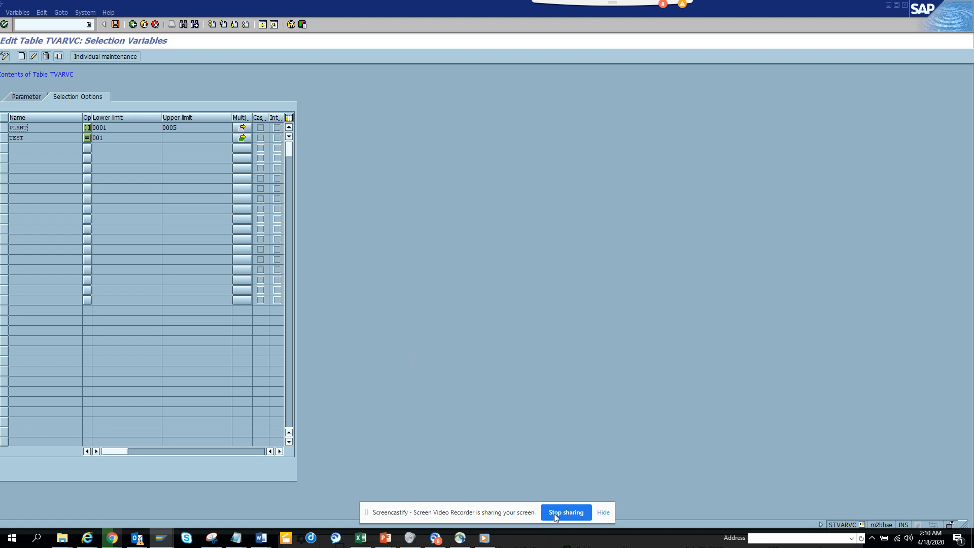